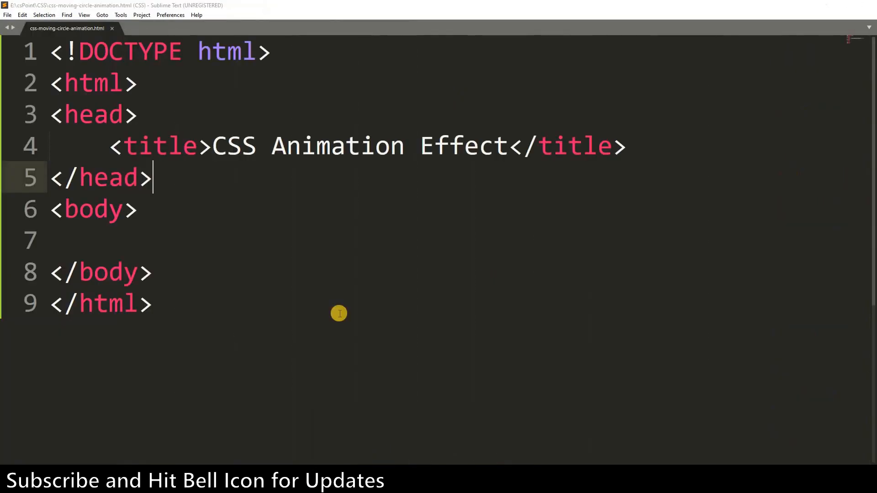
Add a div rule with width 500px, height 100px and background #000 inside a style block.
text(div></div>)
text(<style></style>)
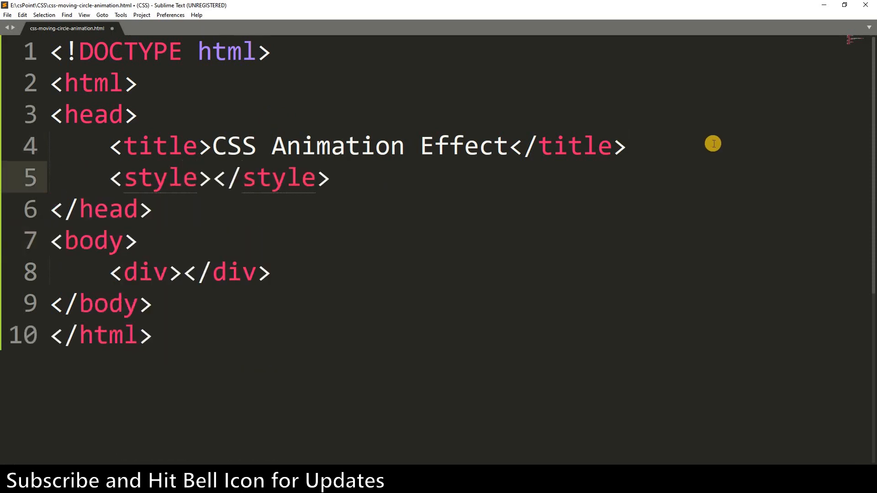
key(enter)
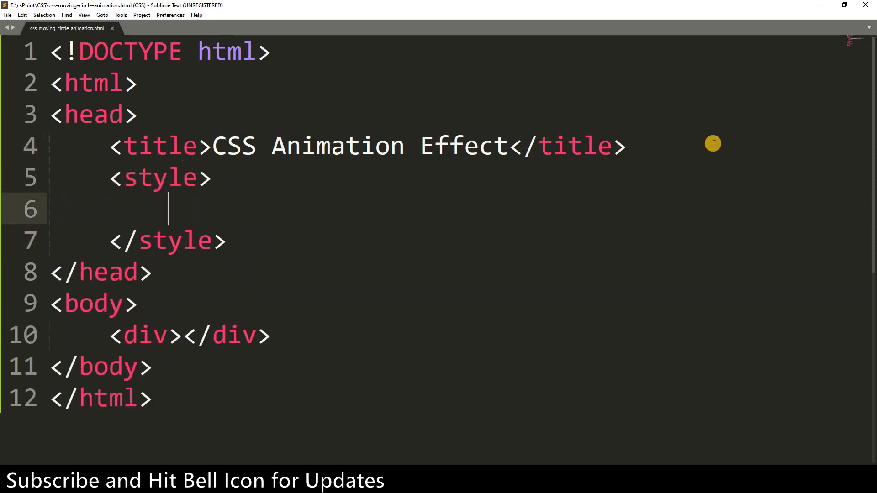
text(div{)
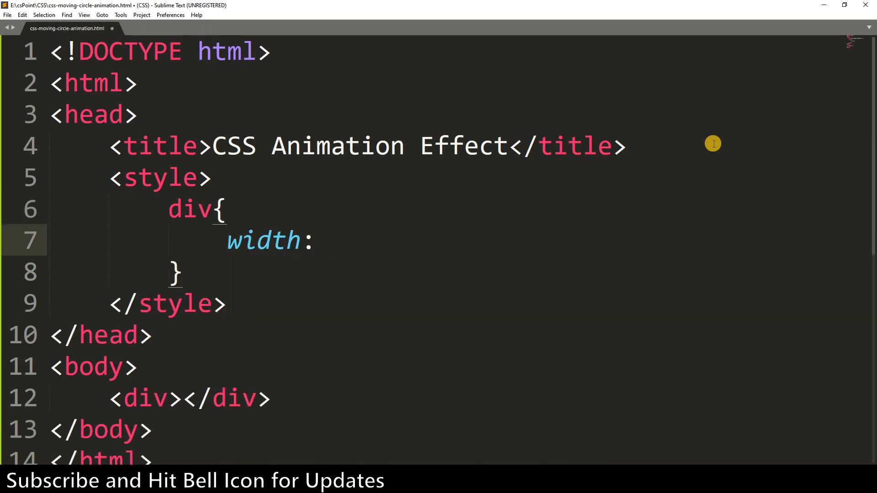
text(500px;)
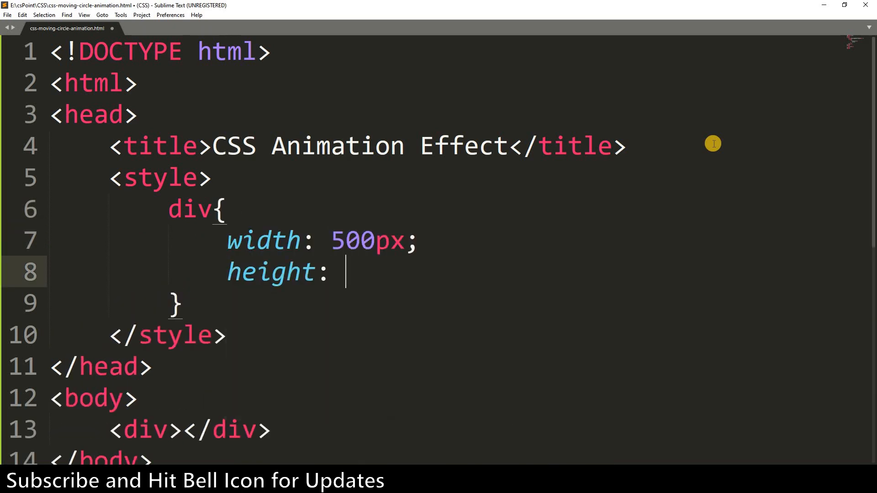
text(100px;)
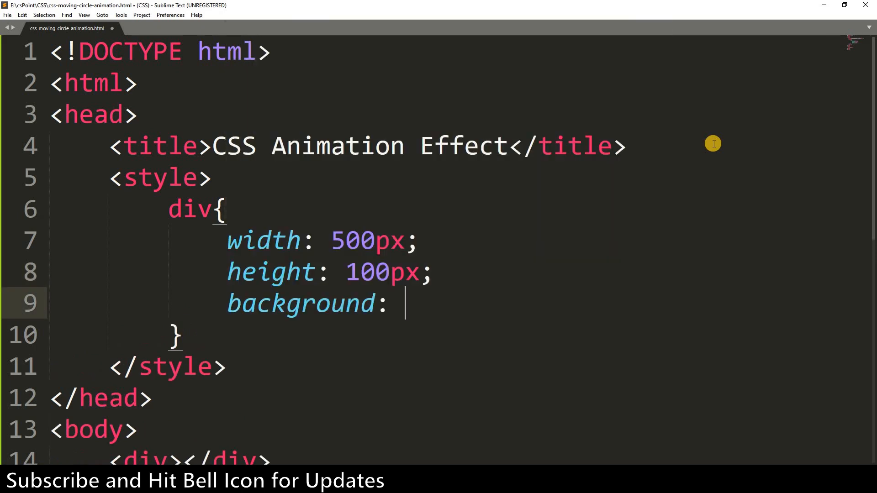
text(#000)
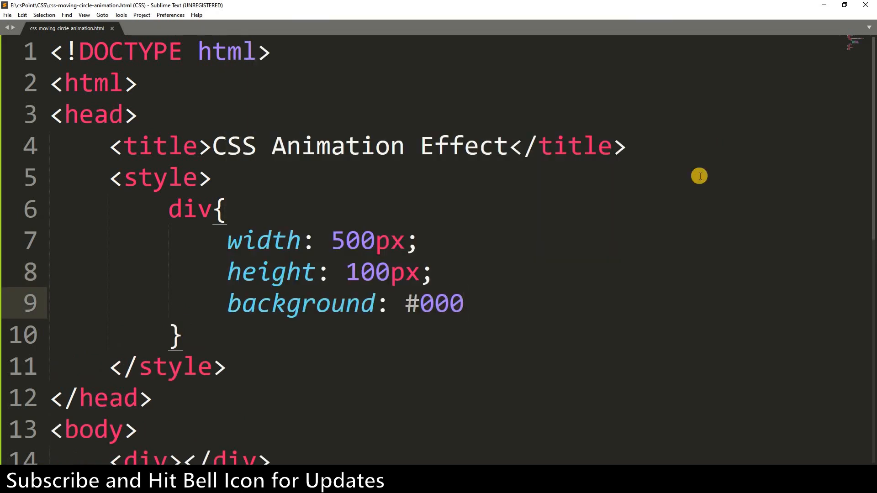
mouse_move(549, 390)
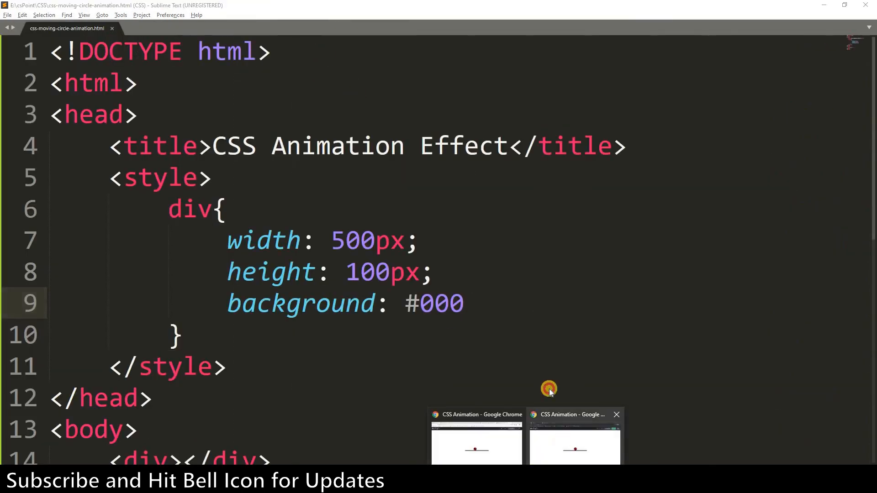
click(575, 437)
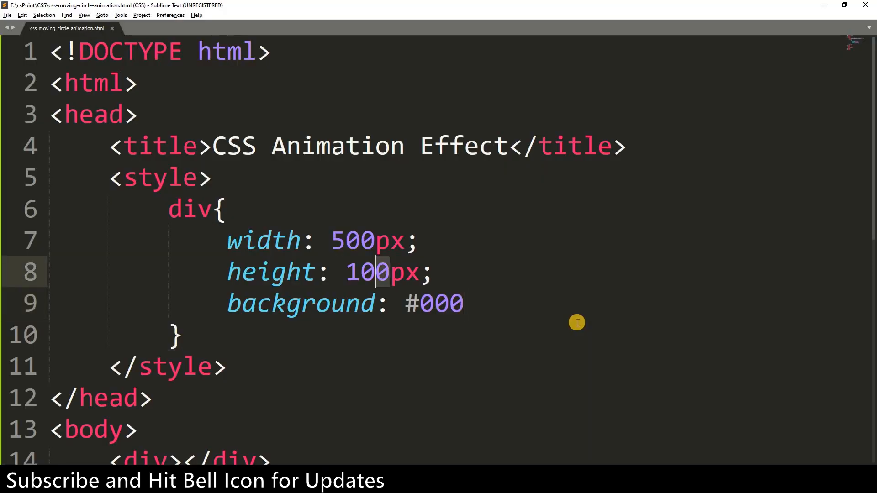
Make the div a 10px bar centred with position absolute, left/top 50% and translate(-50%,-50%), then begin div:before.
key(alt+tab)
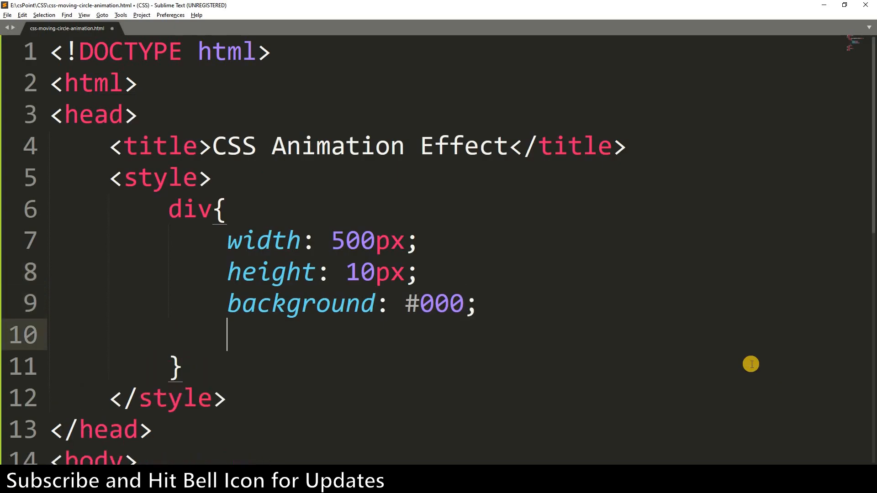
text(position: absolute;)
text(top: 50%;)
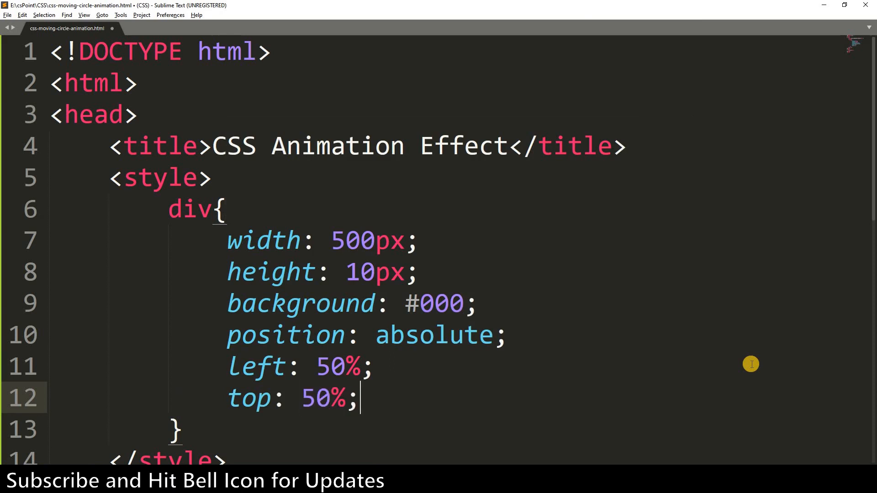
text(transform: translate();)
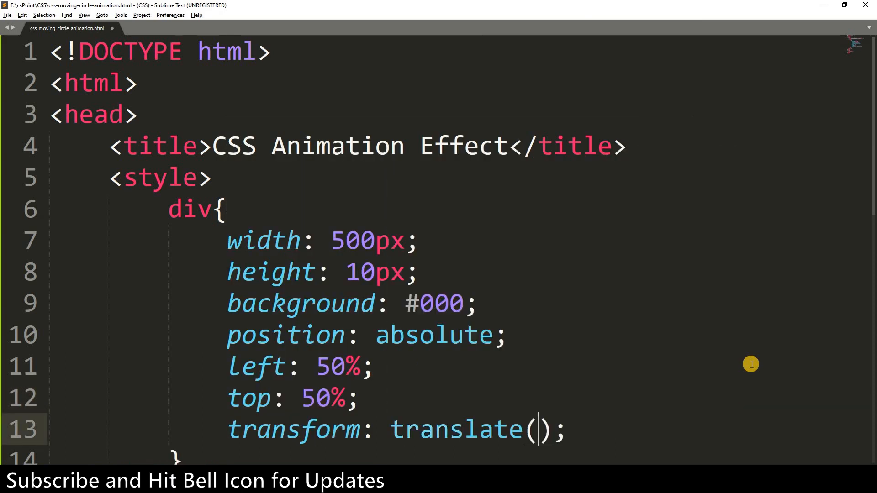
text(-50%,-50%)
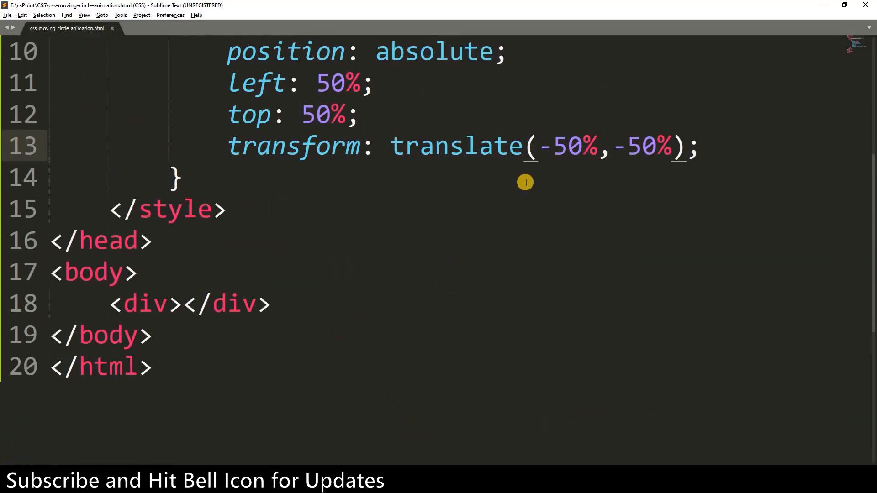
text(div:before{)
text(position: absolute;)
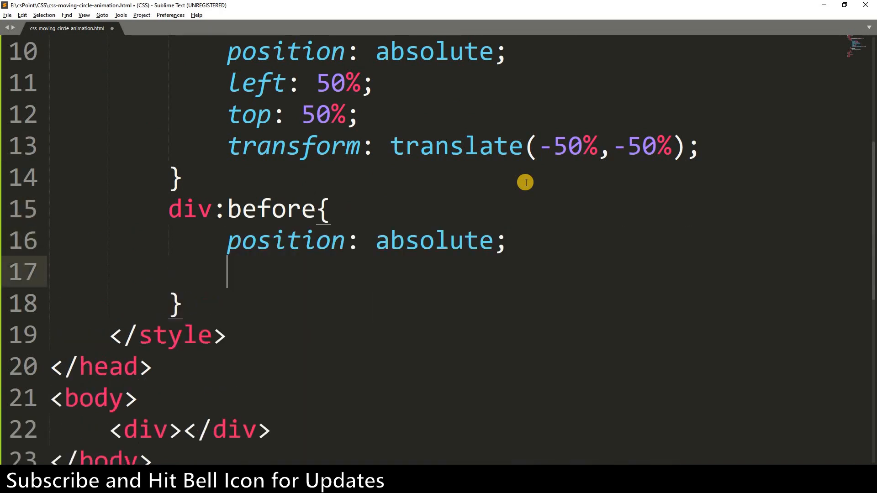
Give div:before empty content, red top/bottom and black left/right solid borders, and border-radius 50%.
text(content: "";)
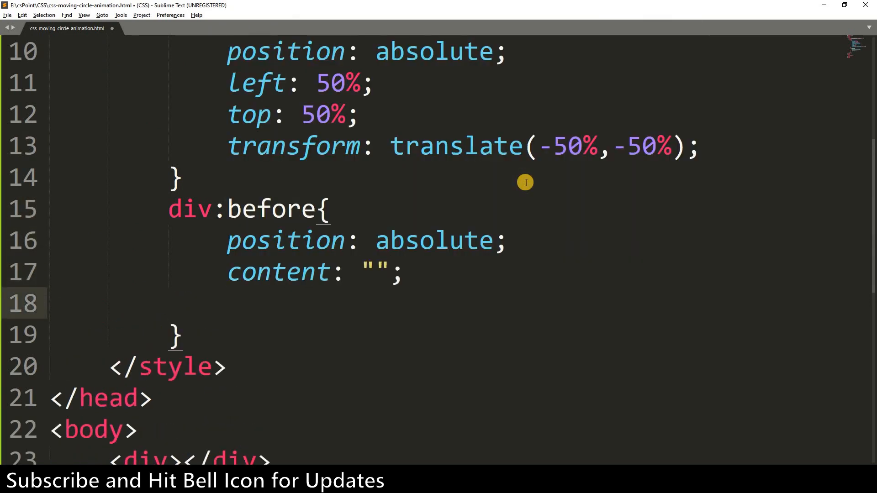
text(border-top: 30px s)
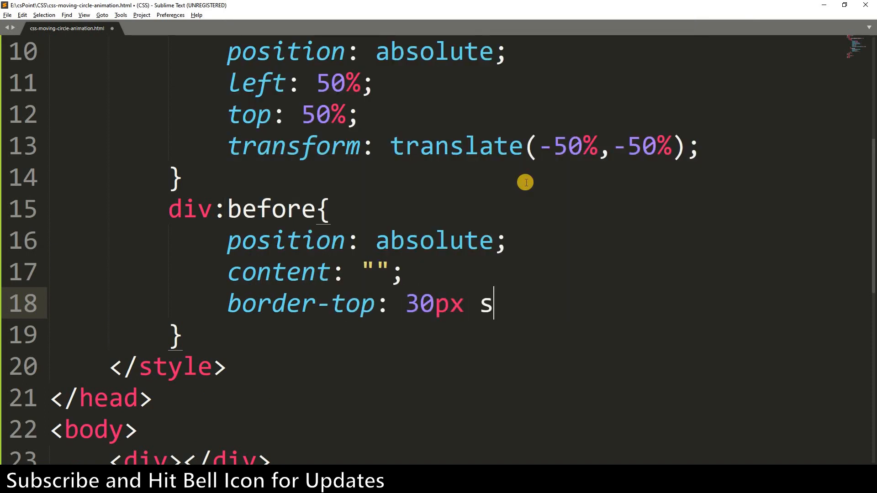
text(olid red;)
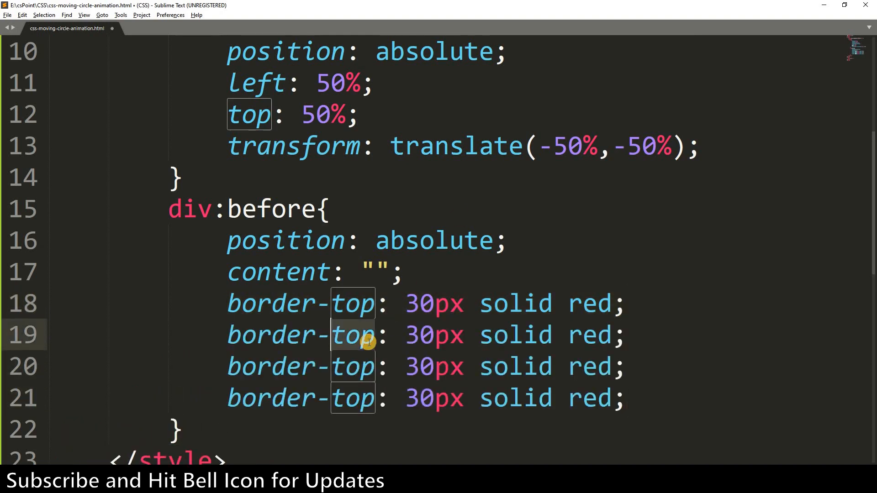
text(left)
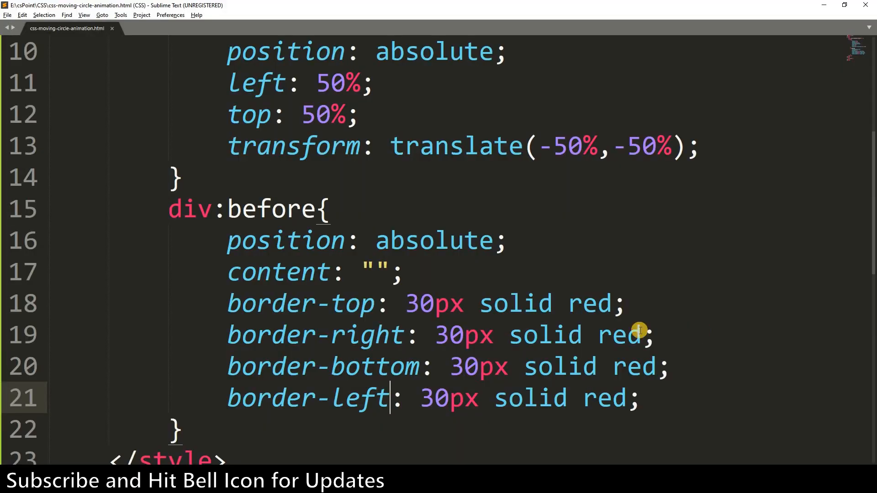
text(blac)
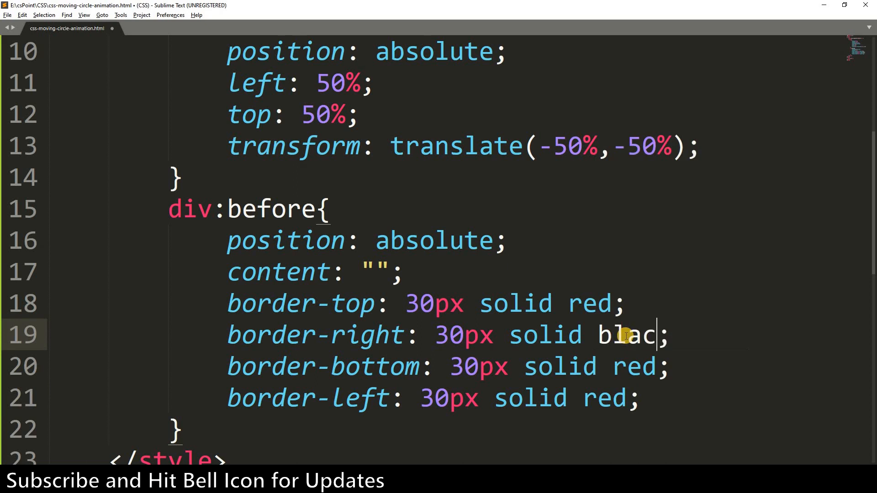
key(alt+tab)
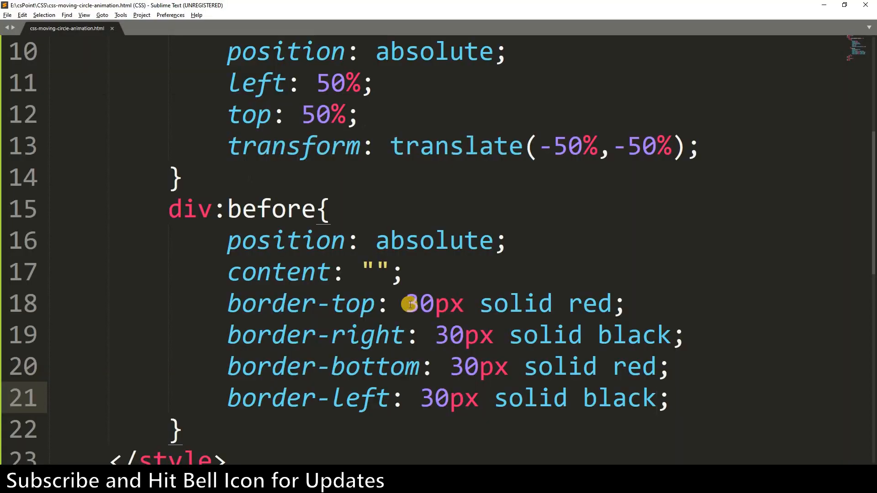
text(border-radius: 50%;)
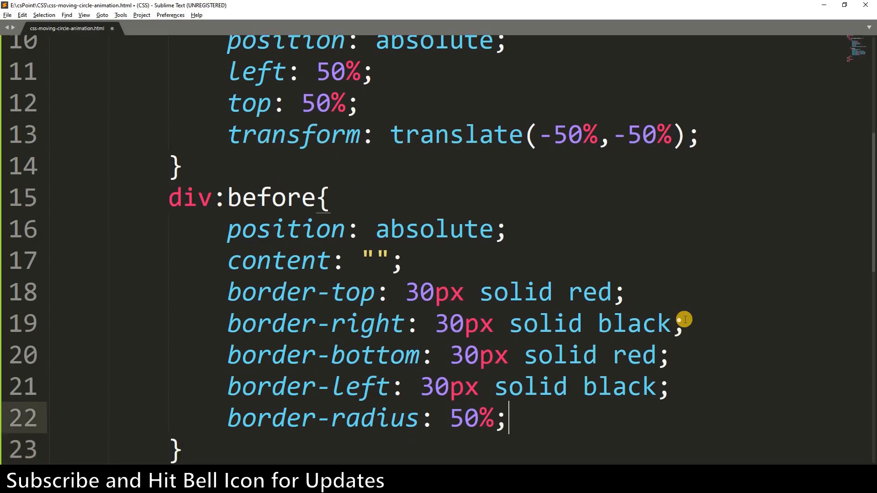
text(top: -60px;)
text(animation: animate)
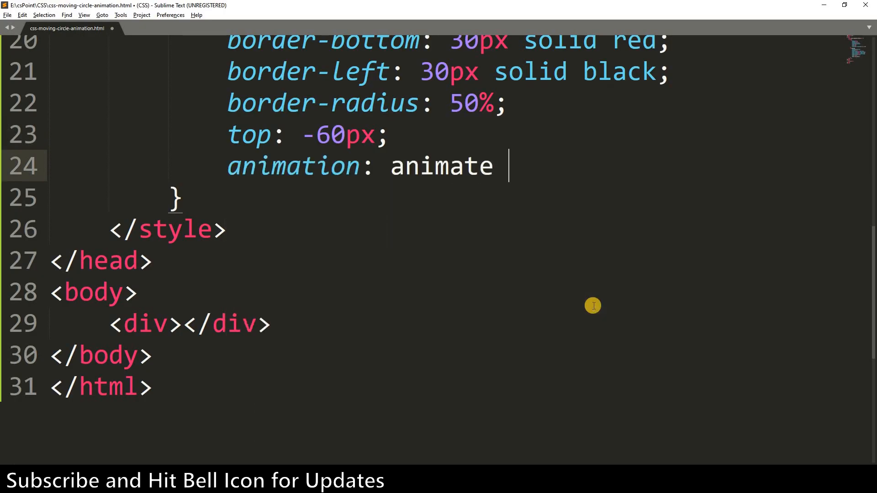
text(10s linear inf)
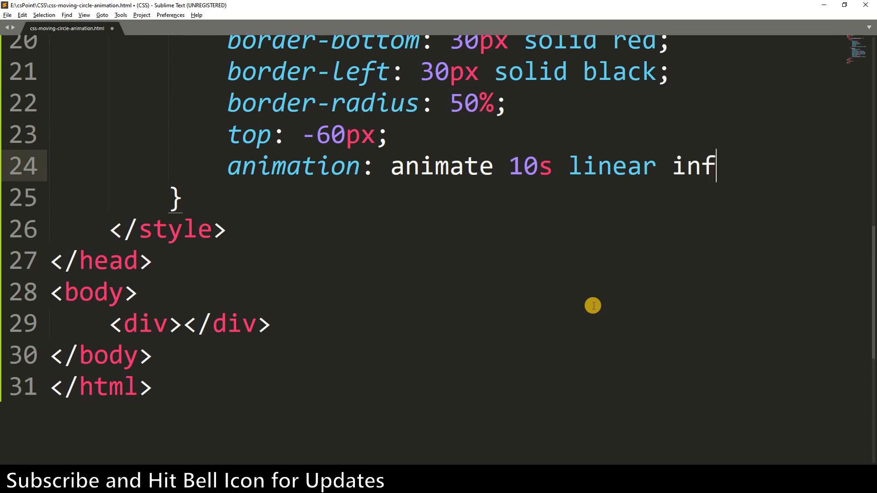
text(inite;)
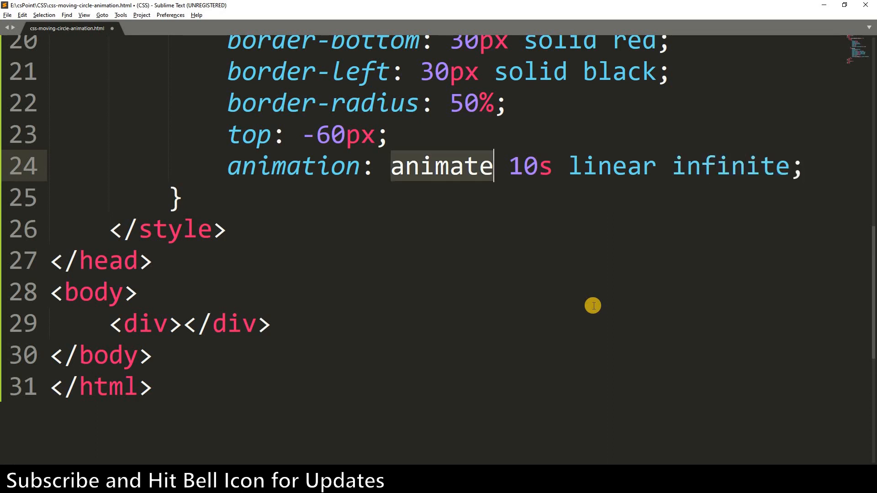
key(enter)
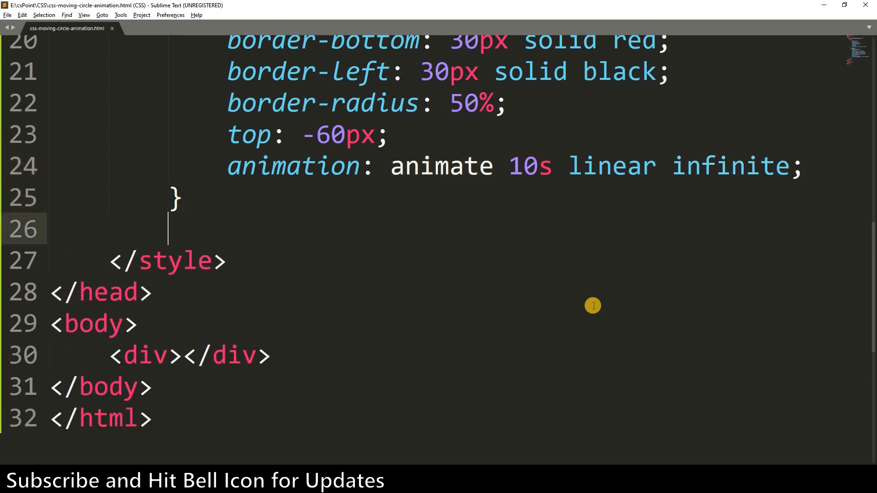
text(@keyframe)
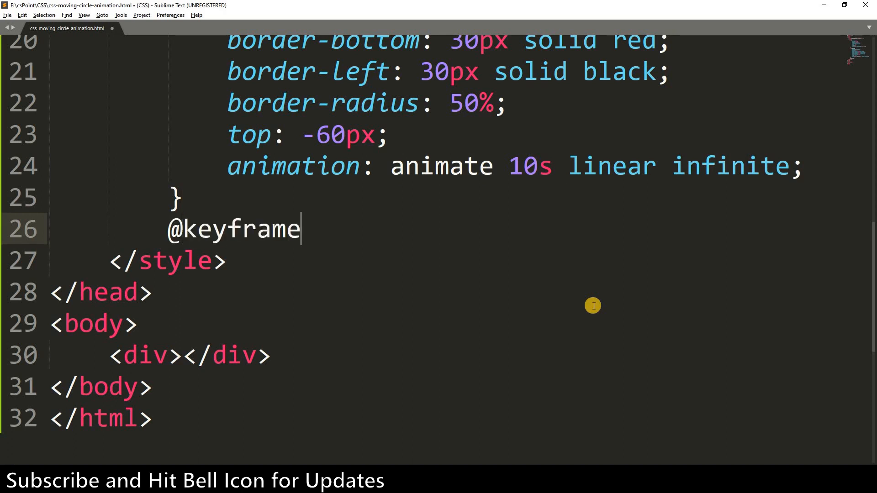
text(s animate{)
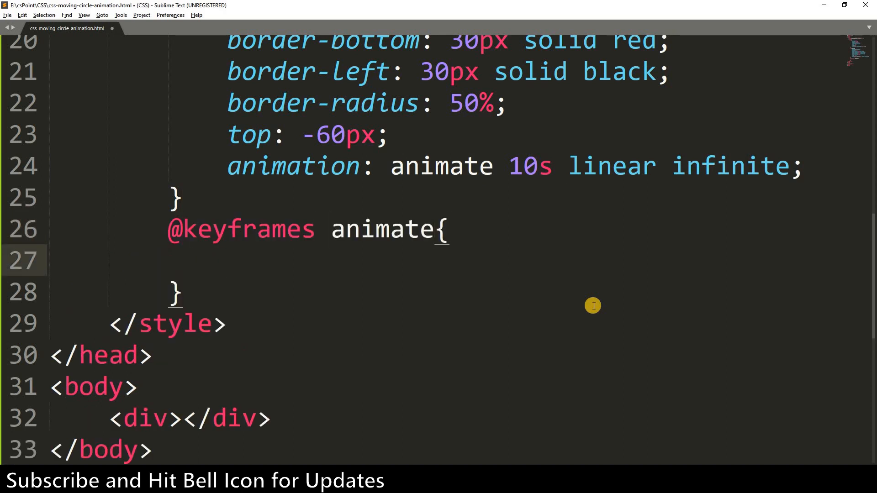
text(0%{)
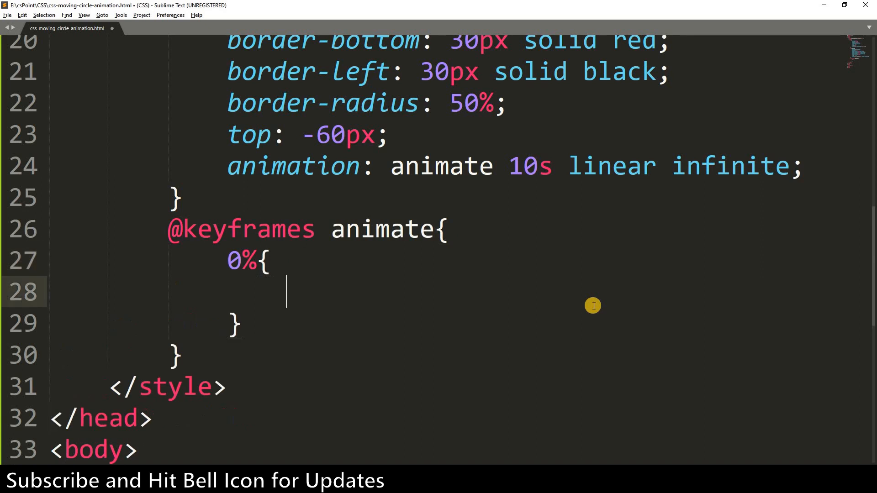
text(transform:)
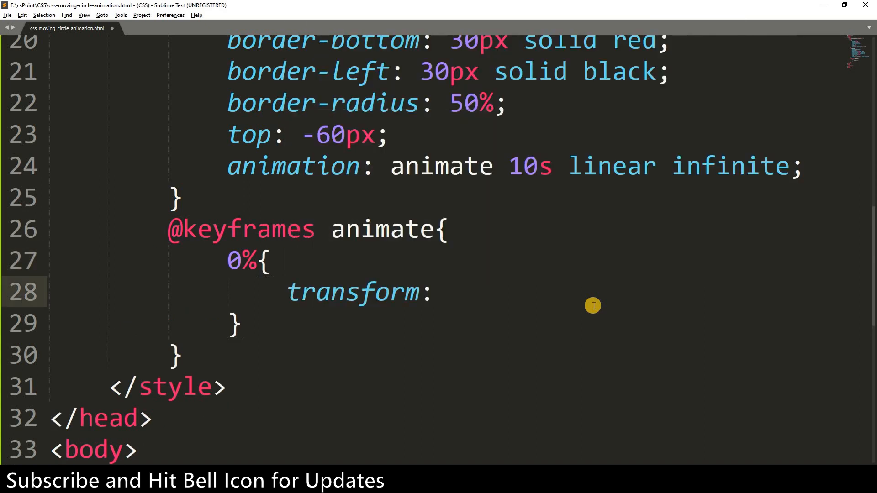
text(rotate(0deg);)
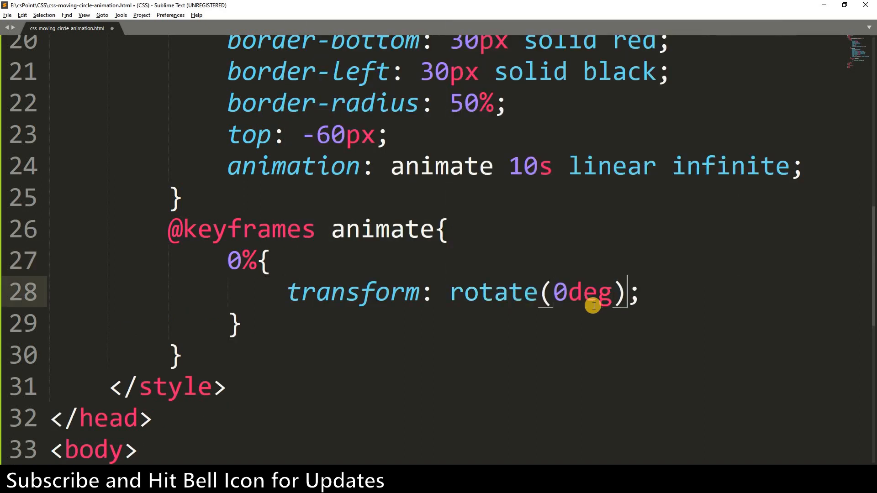
text(left: 0)
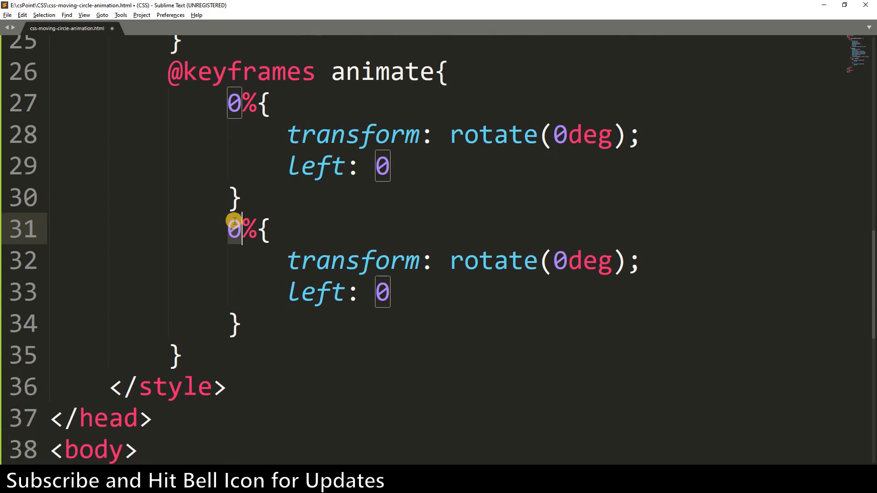
Add a 50% step rotating 500deg with left: calc(100% - …).
text(5)
click(346, 293)
text(ca)
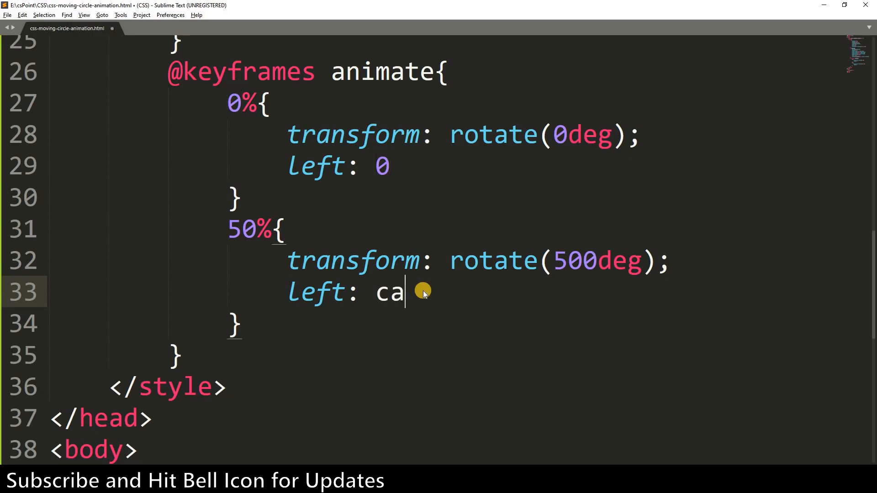
text(lc(1)
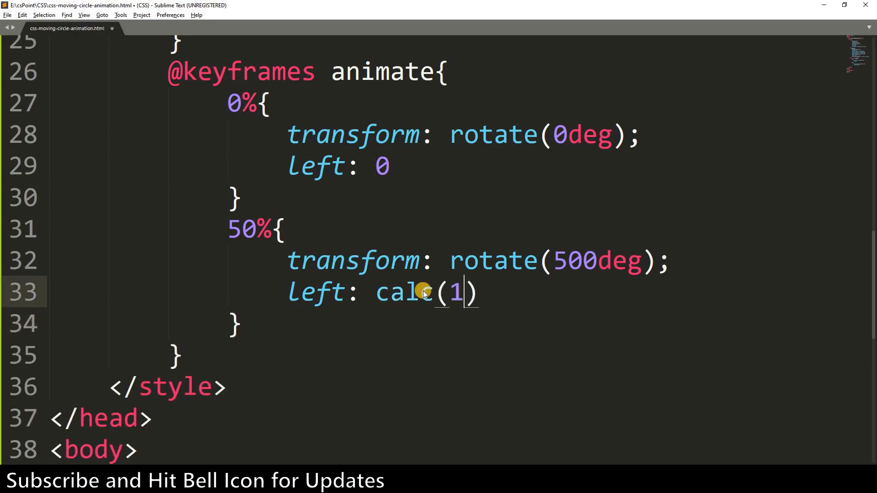
text(00% -)
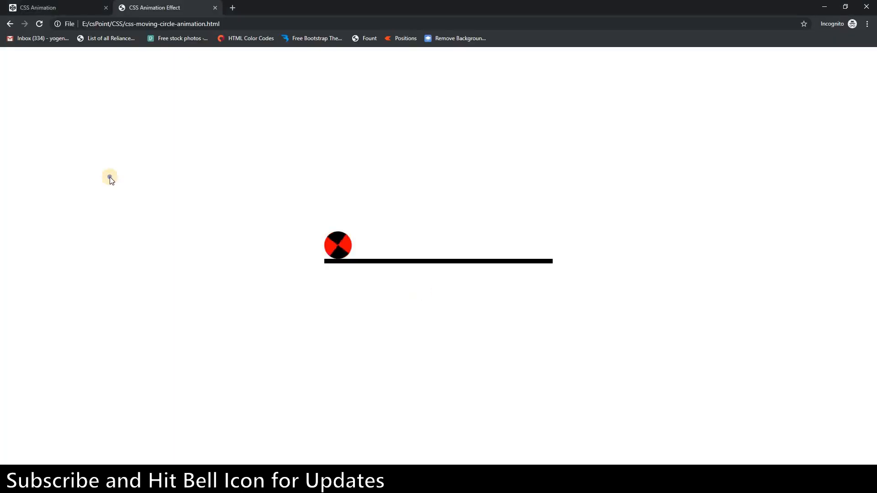
mouse_move(421, 274)
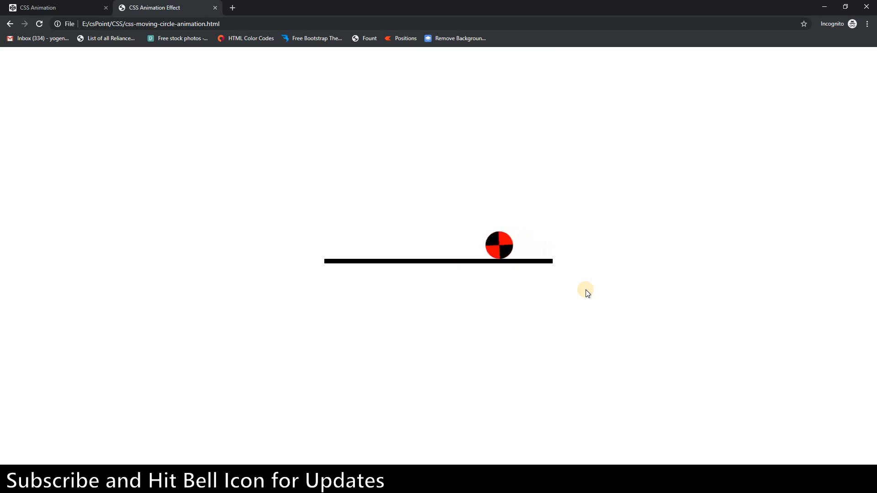
mouse_move(417, 290)
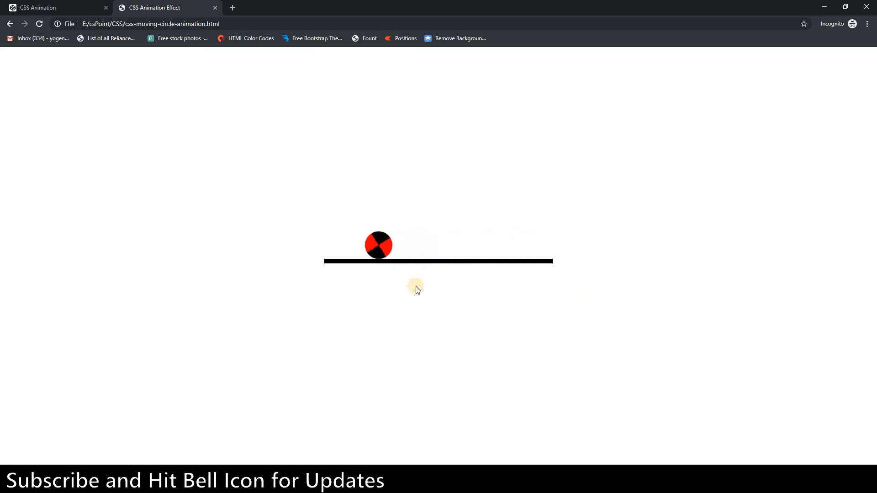